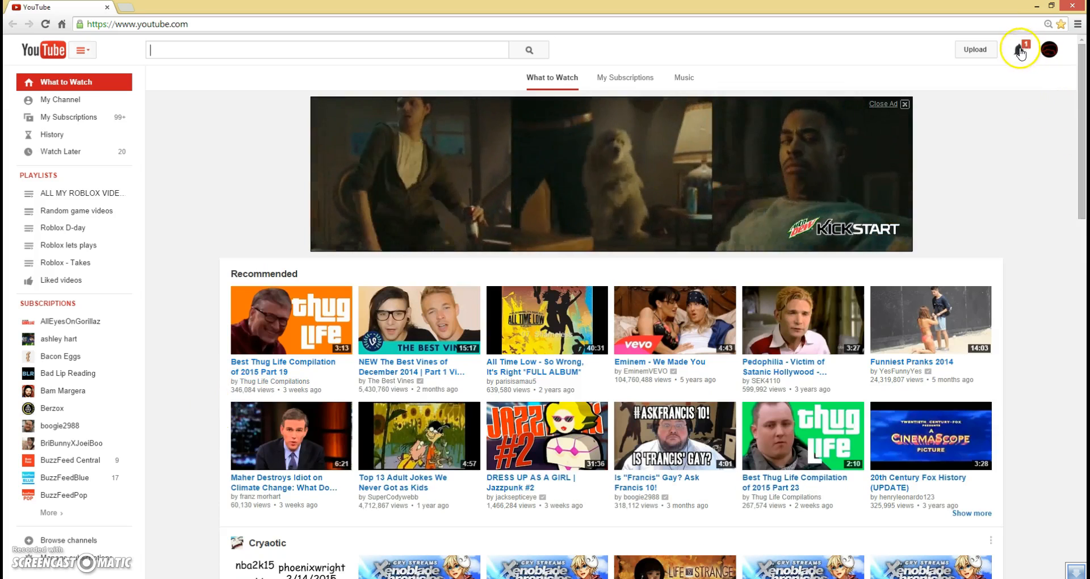
Step: Check notifications, then enter 'Nightmare shay' in the search box, correcting a typo
left_click(1021, 49)
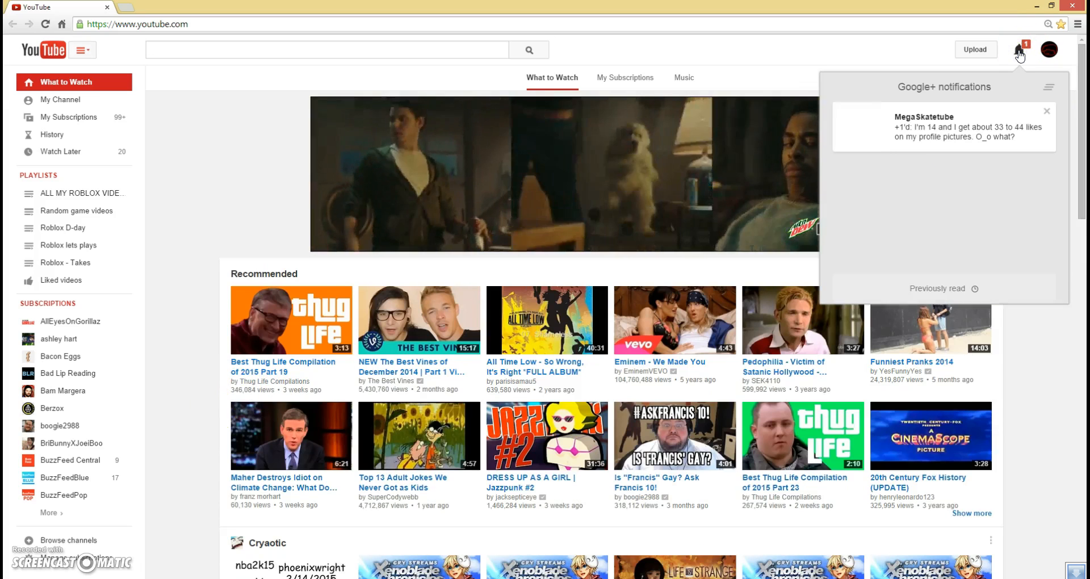
mouse_move(1020, 49)
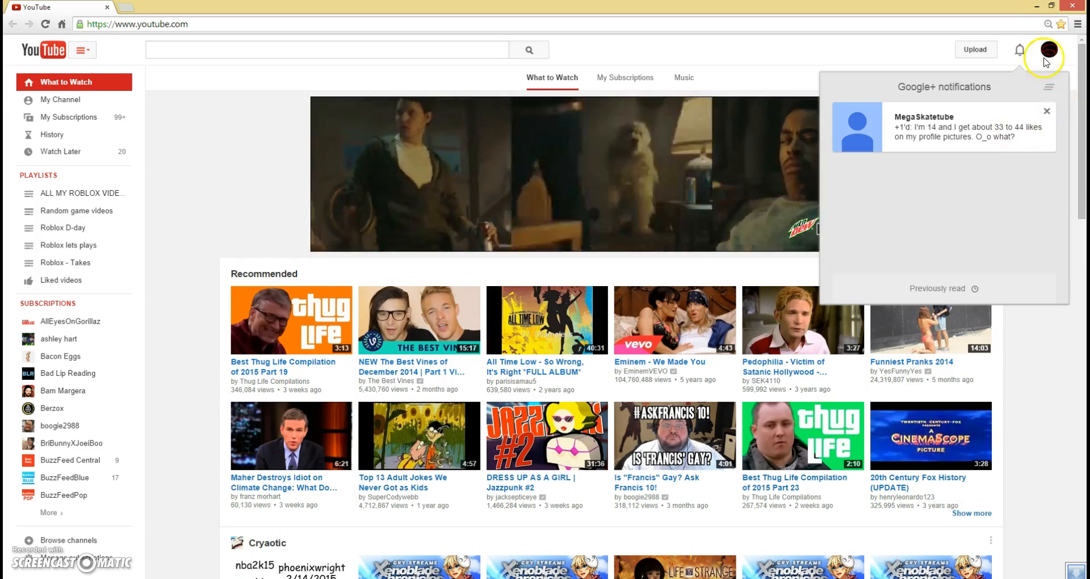
left_click(327, 49)
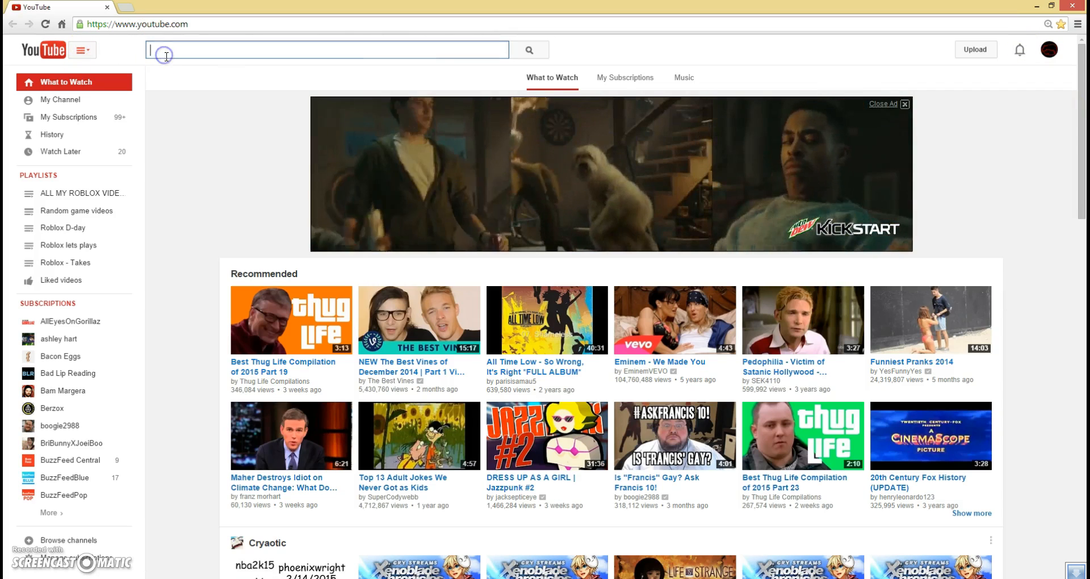
type("Night")
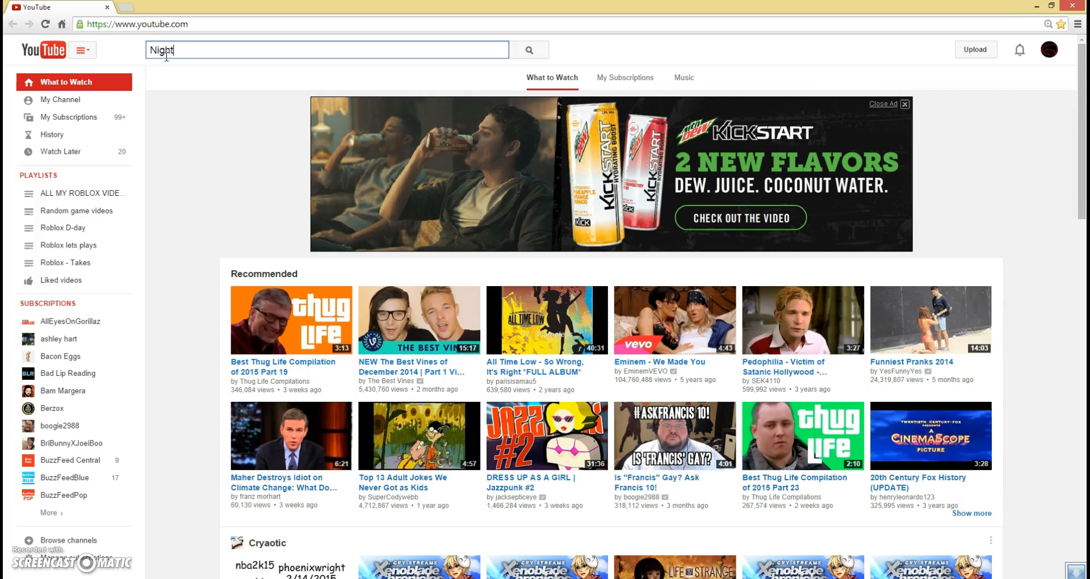
type("mre")
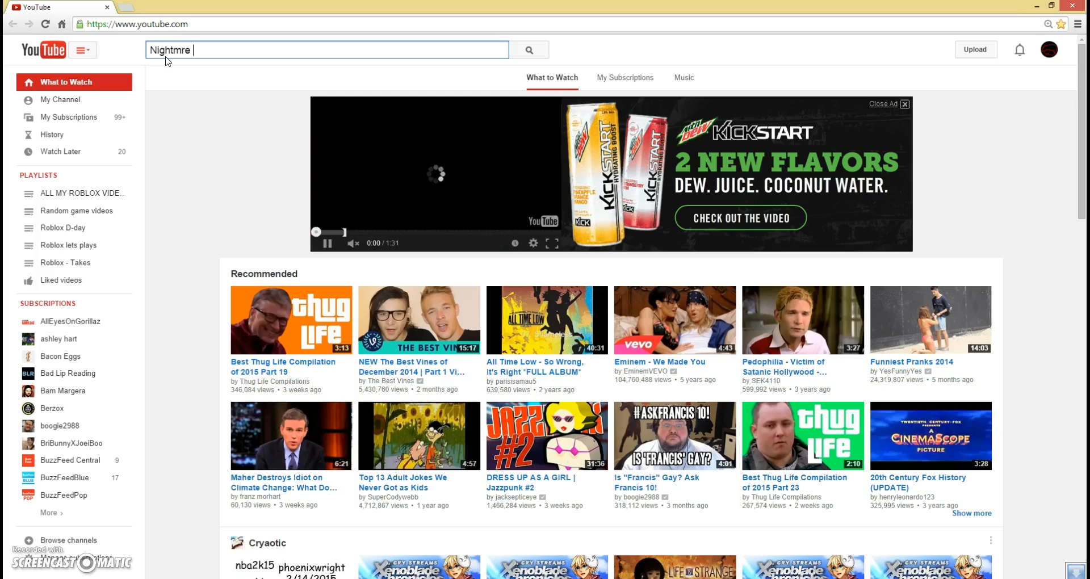
key("Backspace")
type("are shay")
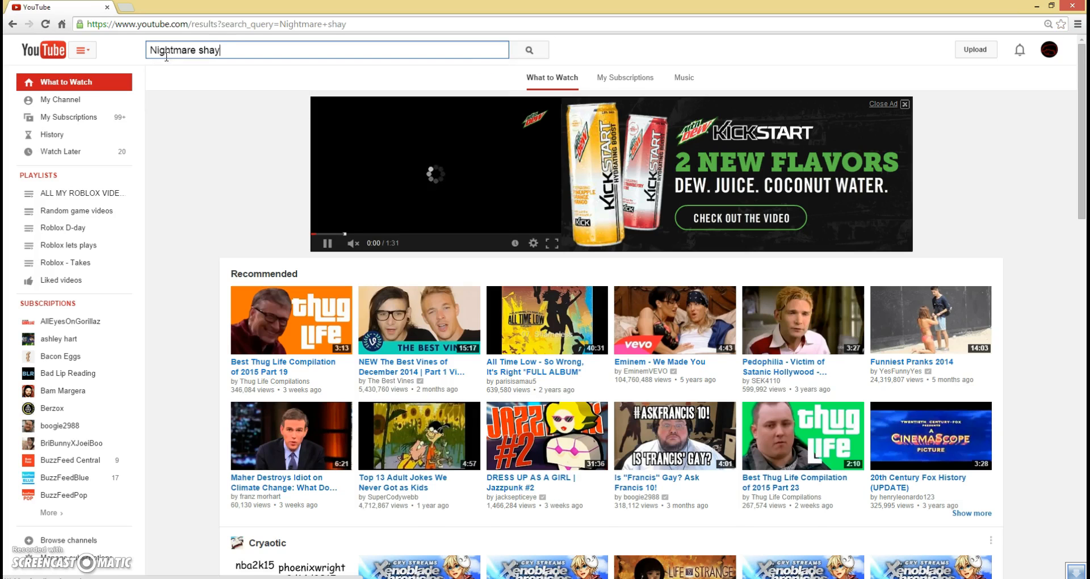
Step: Run the search and go to the Nightmare Shay channel with the side guide hidden
left_click(528, 49)
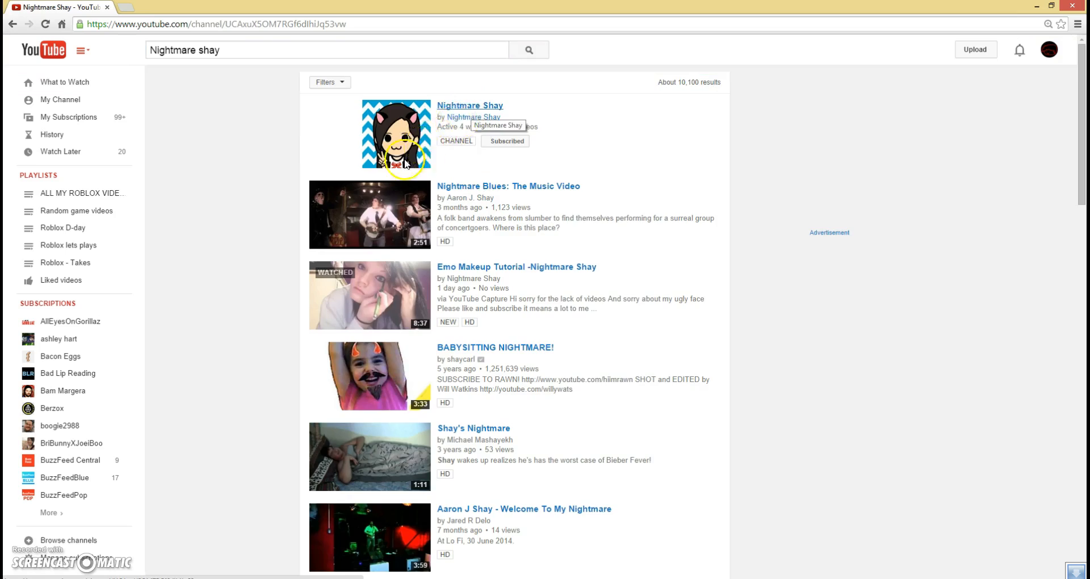
left_click(469, 104)
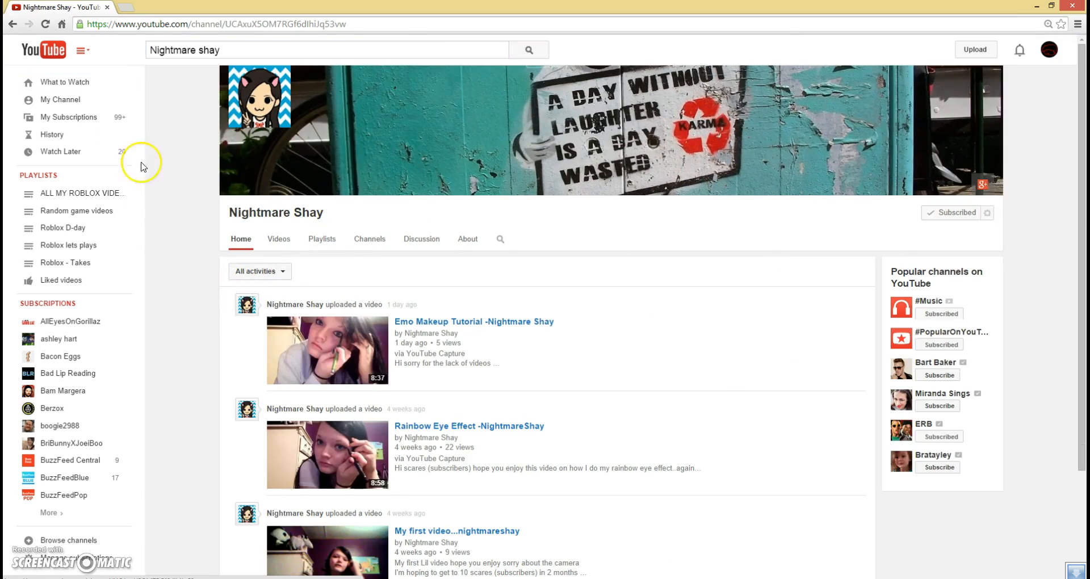
left_click(80, 49)
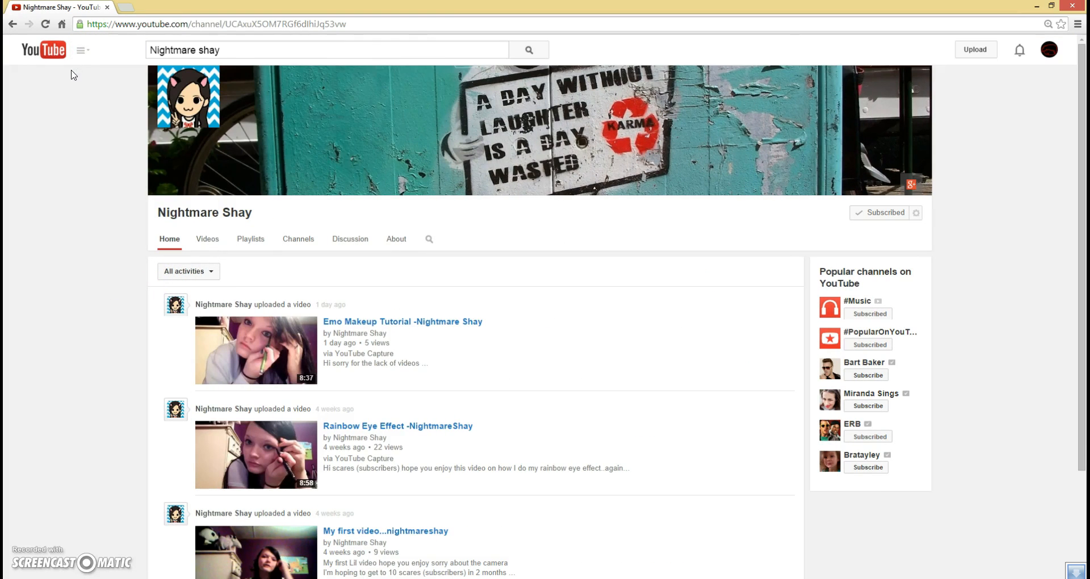
Step: Look through her recent uploads, return to the top and show the subscriptions list
scroll("down", 3)
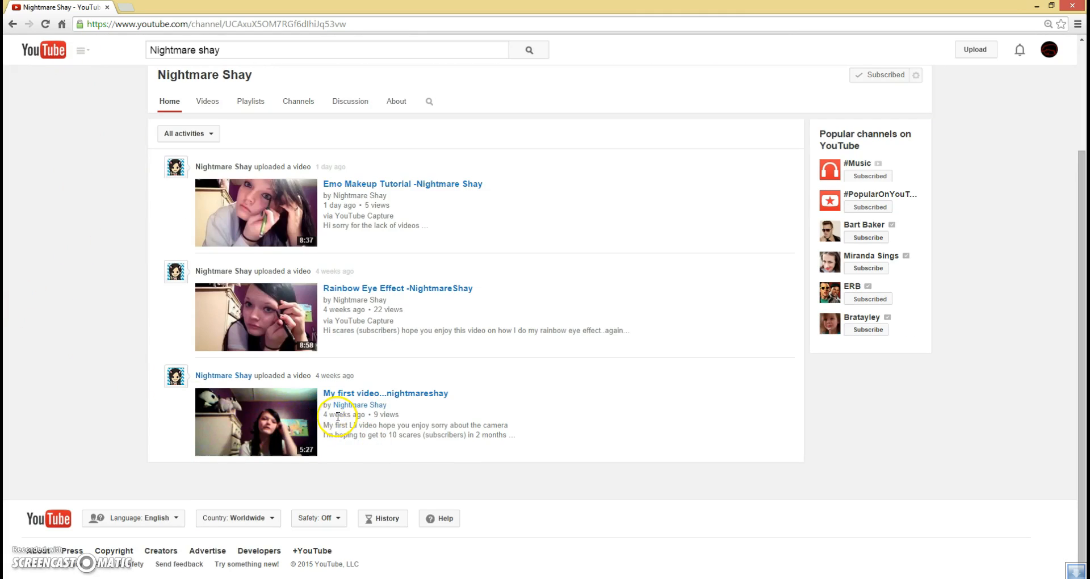
mouse_move(62, 428)
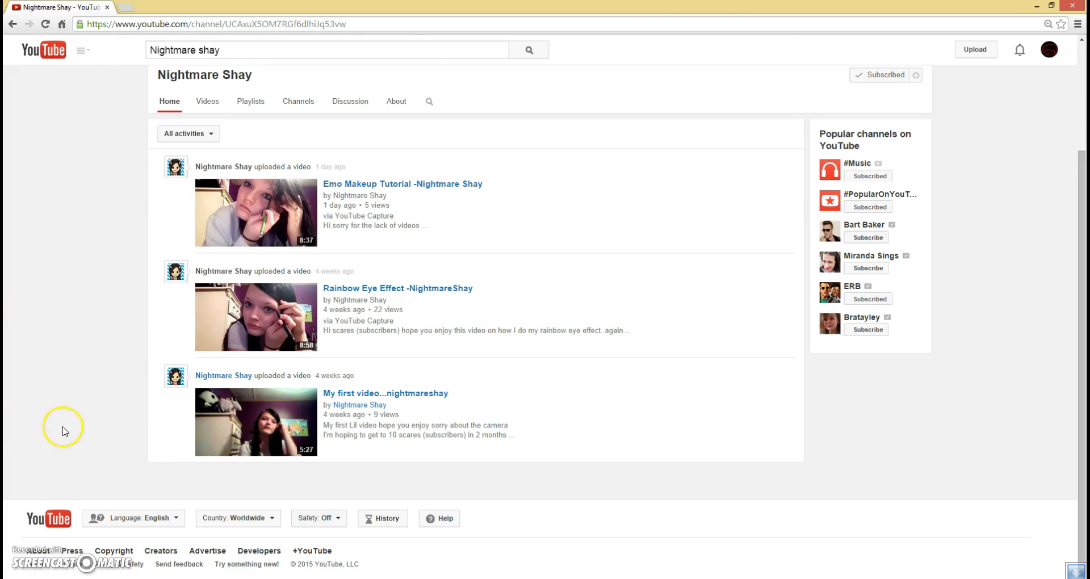
scroll("up", 3)
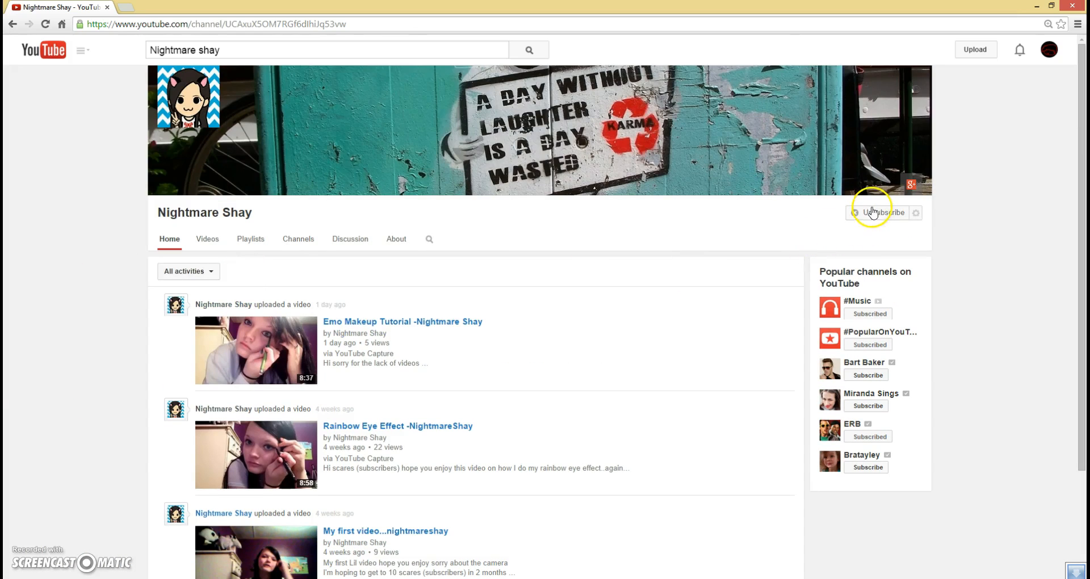
left_click(883, 212)
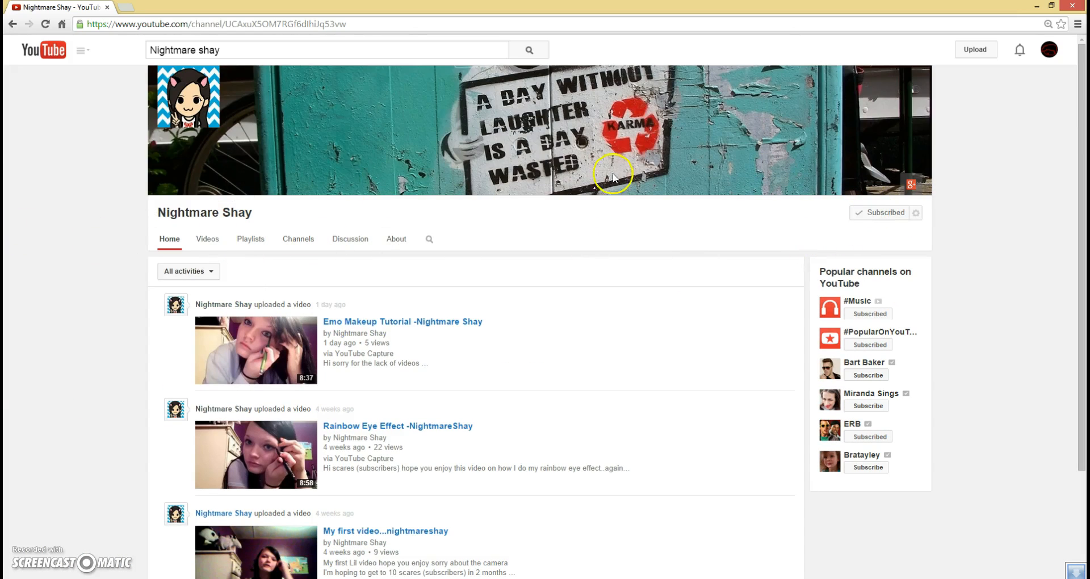
mouse_move(81, 403)
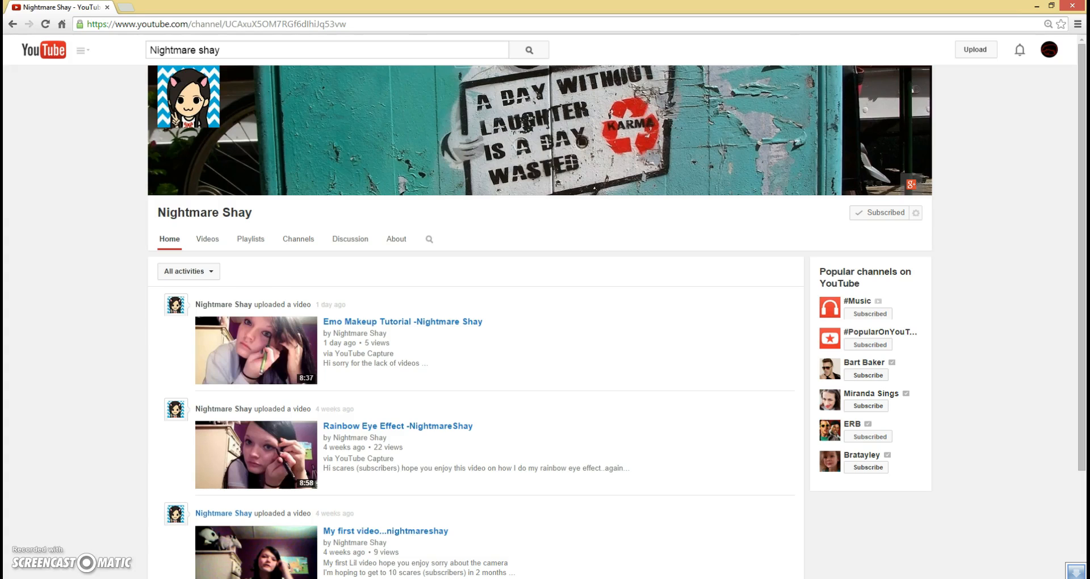
left_click(82, 49)
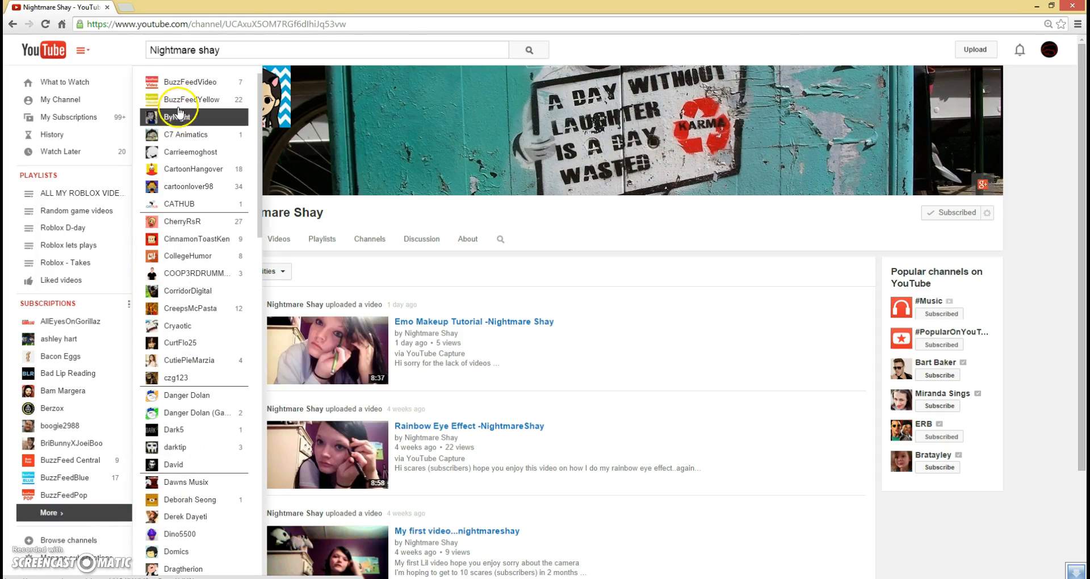
left_click(177, 117)
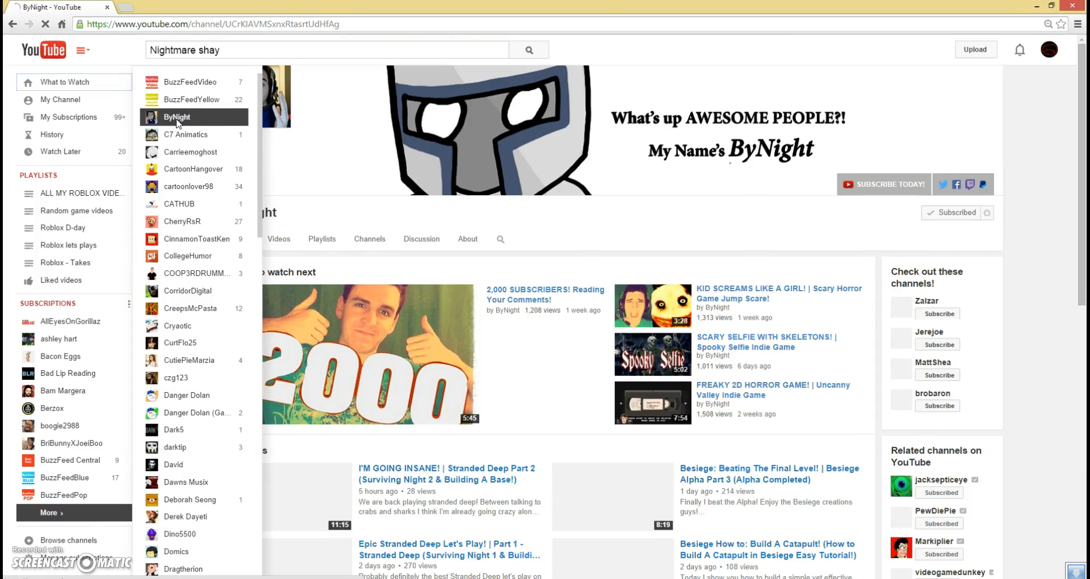
left_click(82, 48)
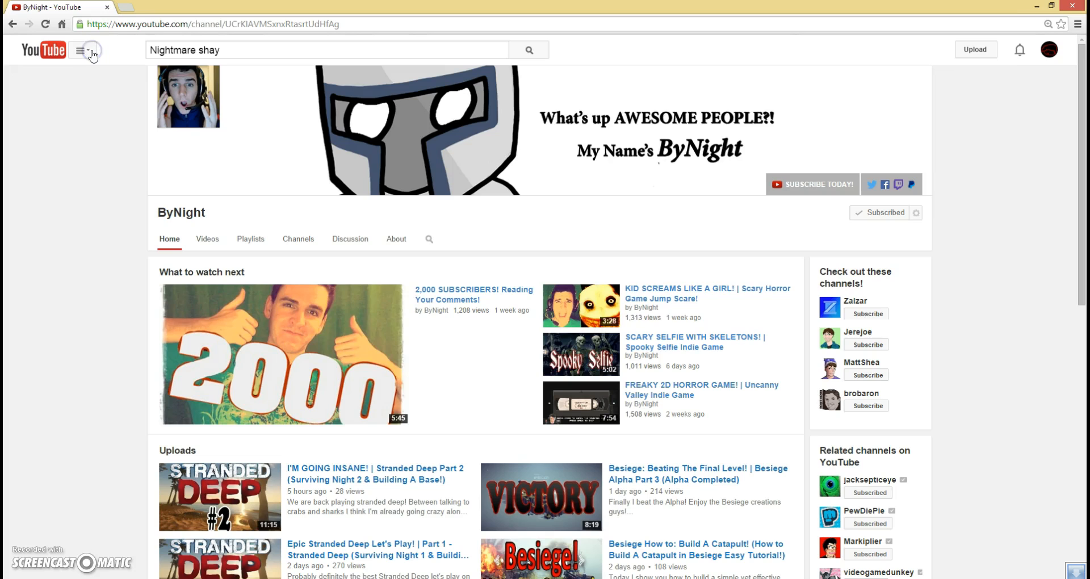
mouse_move(59, 364)
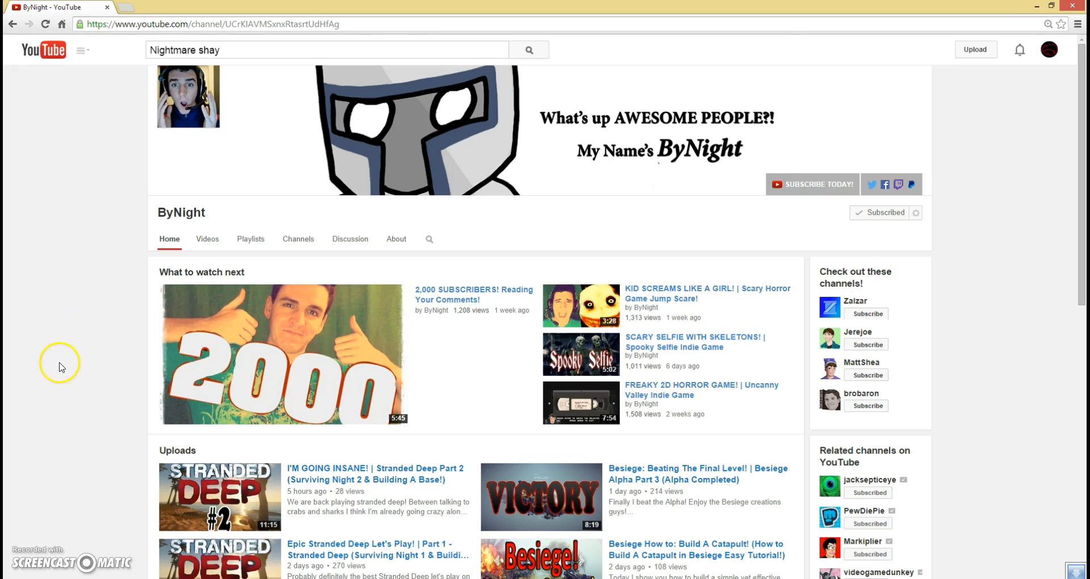
scroll("down", 3)
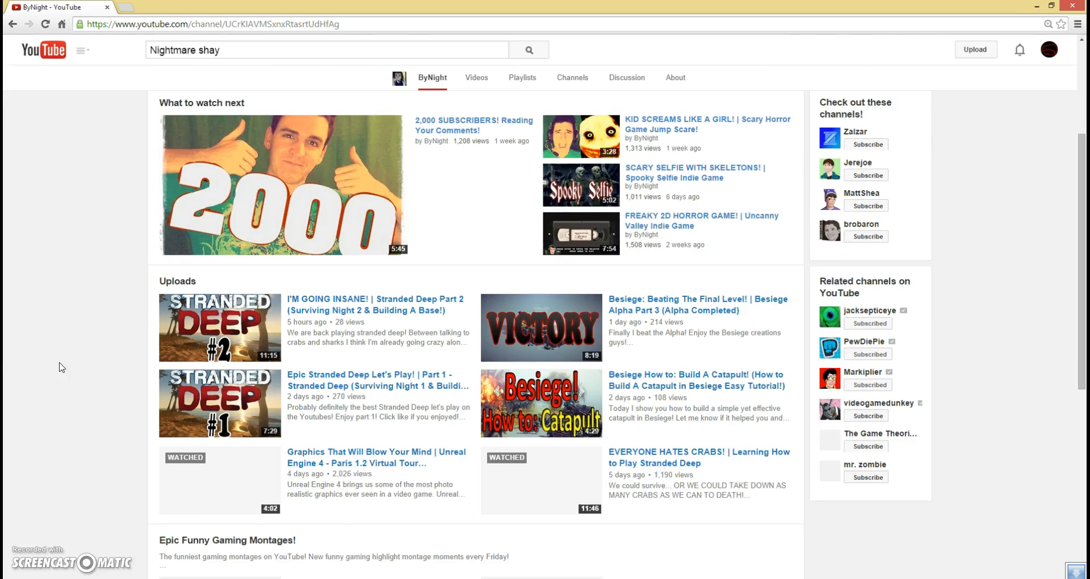
scroll("down", 3)
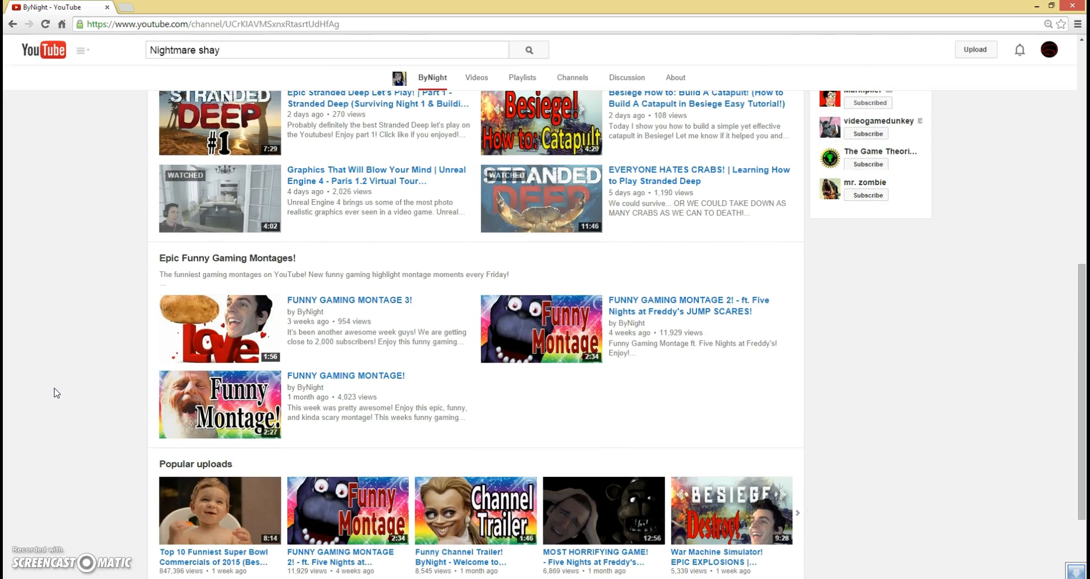
scroll("down", 3)
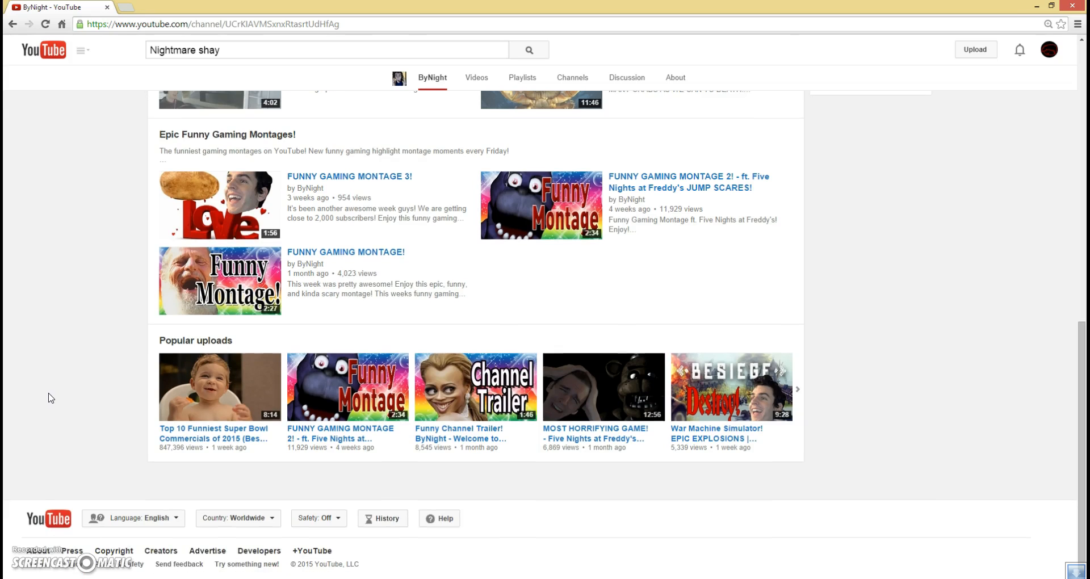
scroll("up", 3)
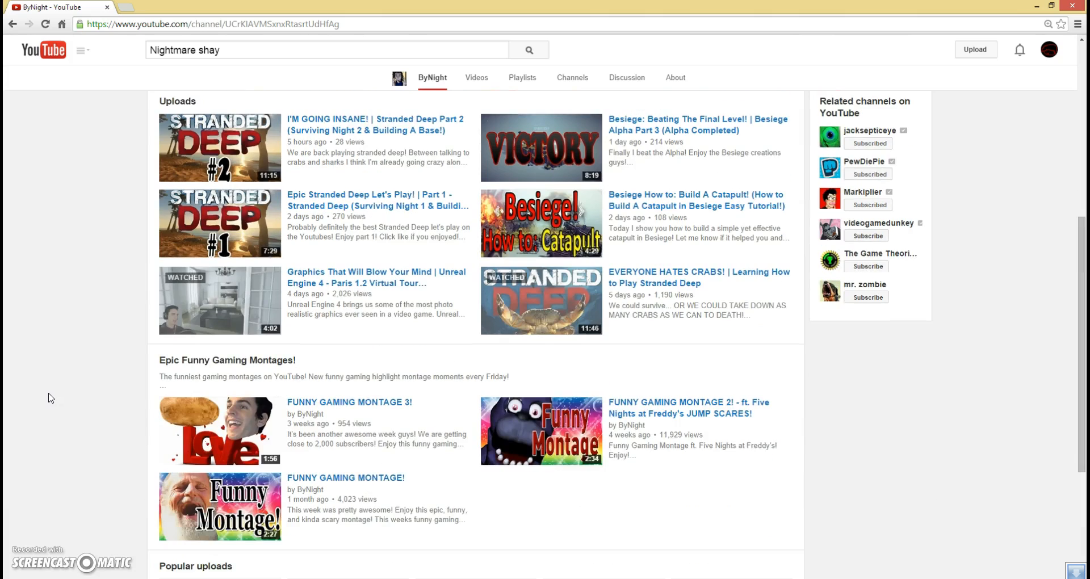
scroll("up", 3)
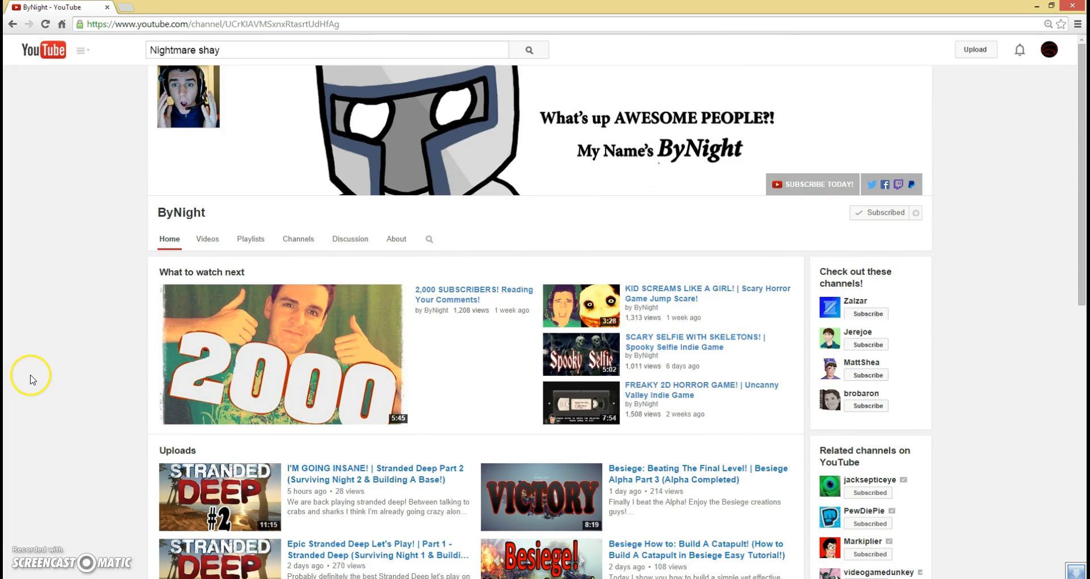
mouse_move(302, 232)
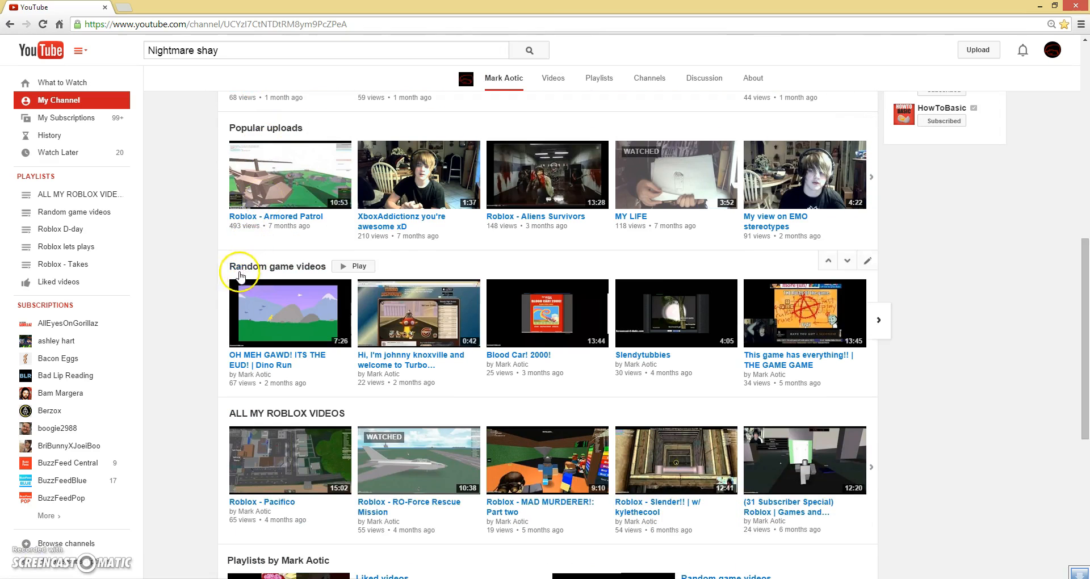
mouse_move(209, 275)
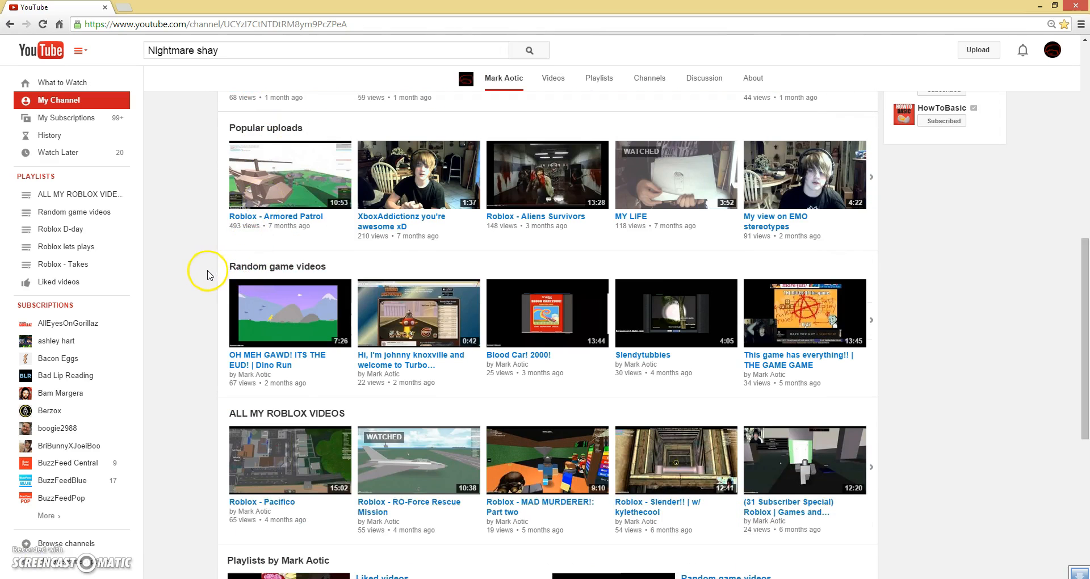
Step: Scroll through the Mark Aotic uploads and playlists, then follow the banner's Facebook link
scroll("up", 3)
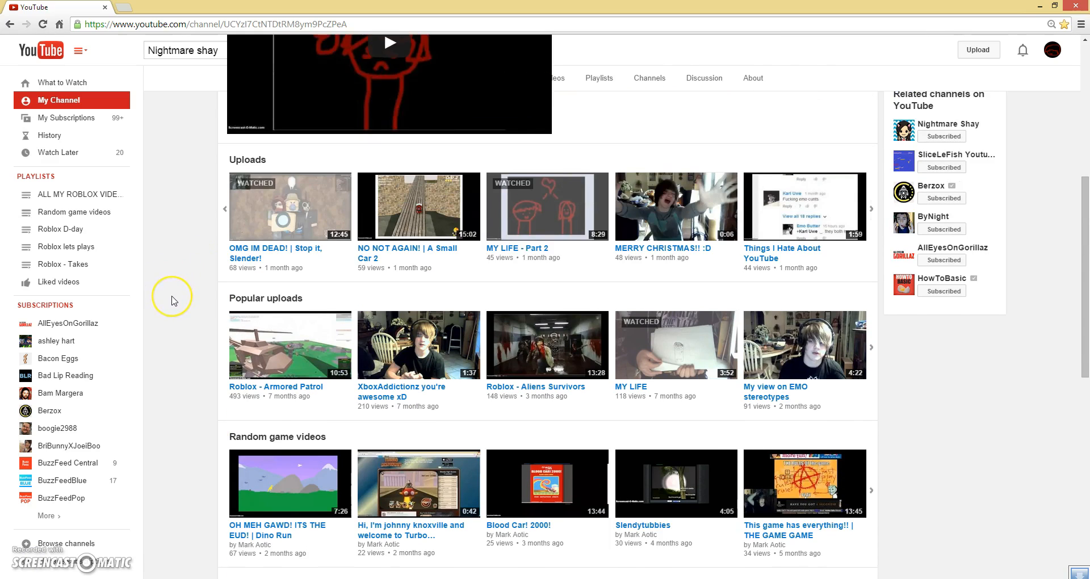
mouse_move(174, 302)
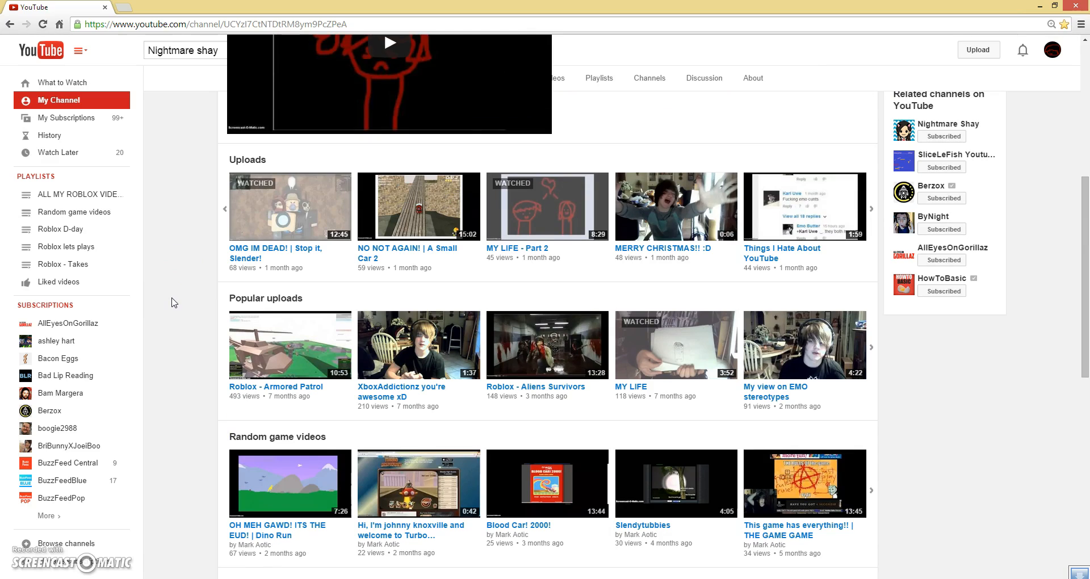
scroll("down", 3)
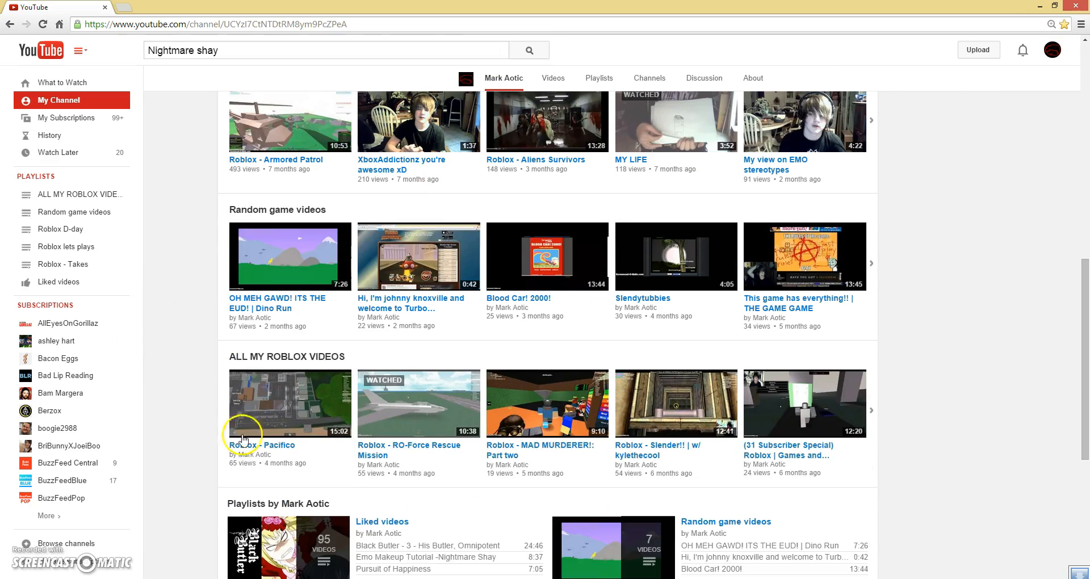
mouse_move(186, 512)
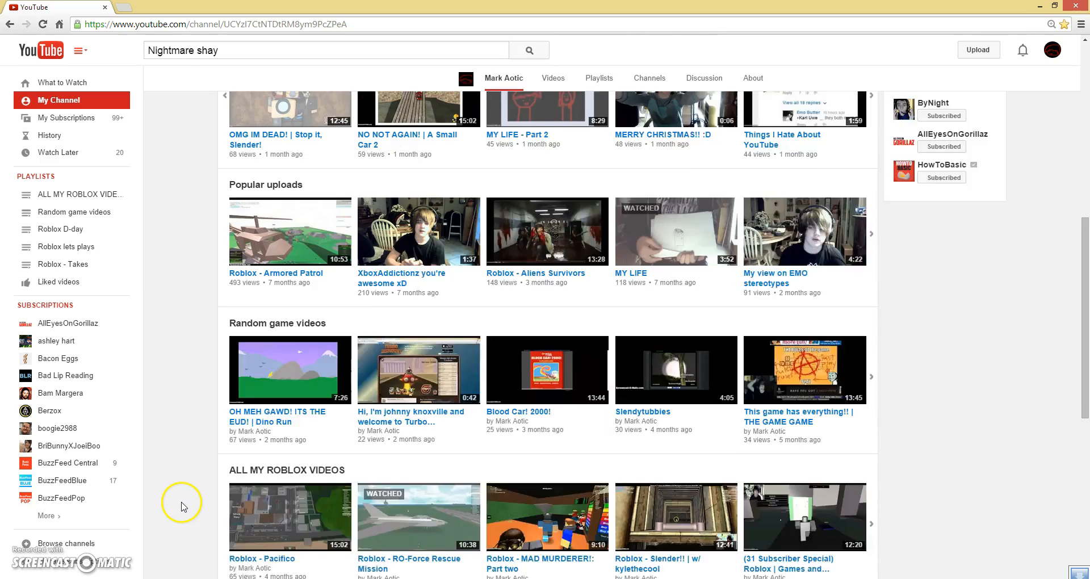
scroll("up", 3)
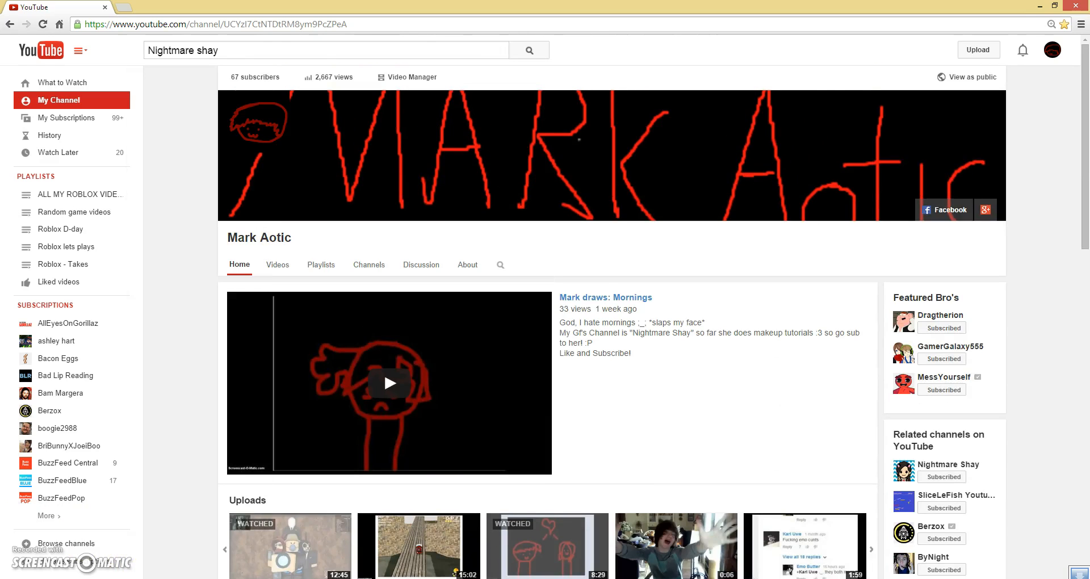
left_click(944, 210)
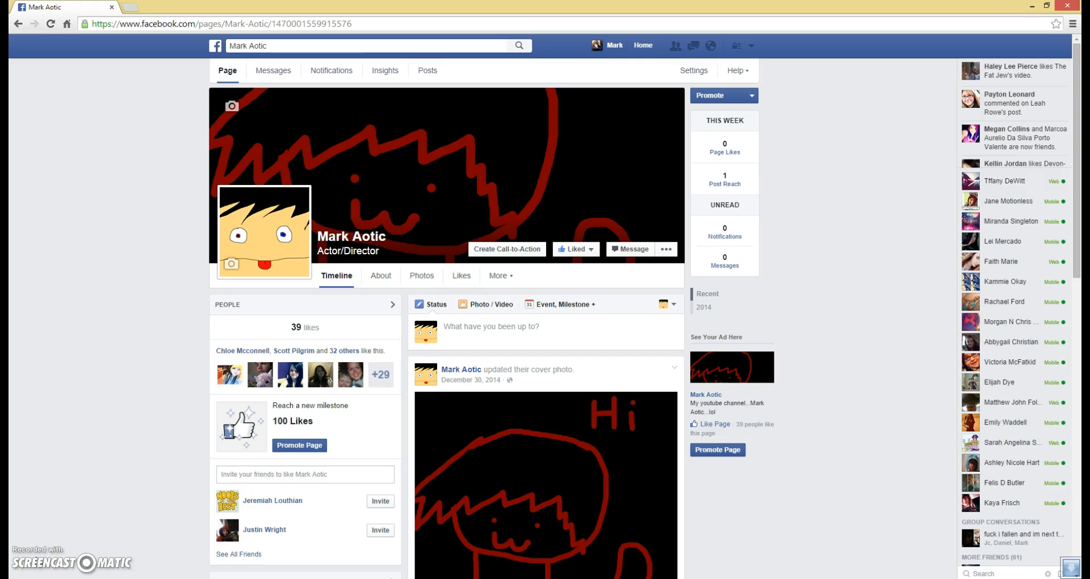
scroll("down", 3)
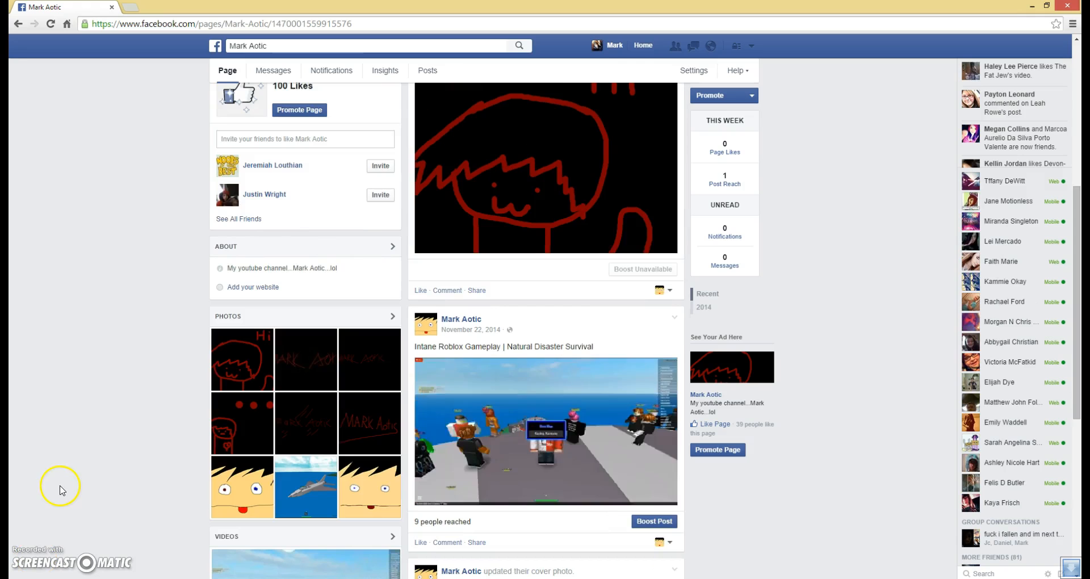
scroll("up", 3)
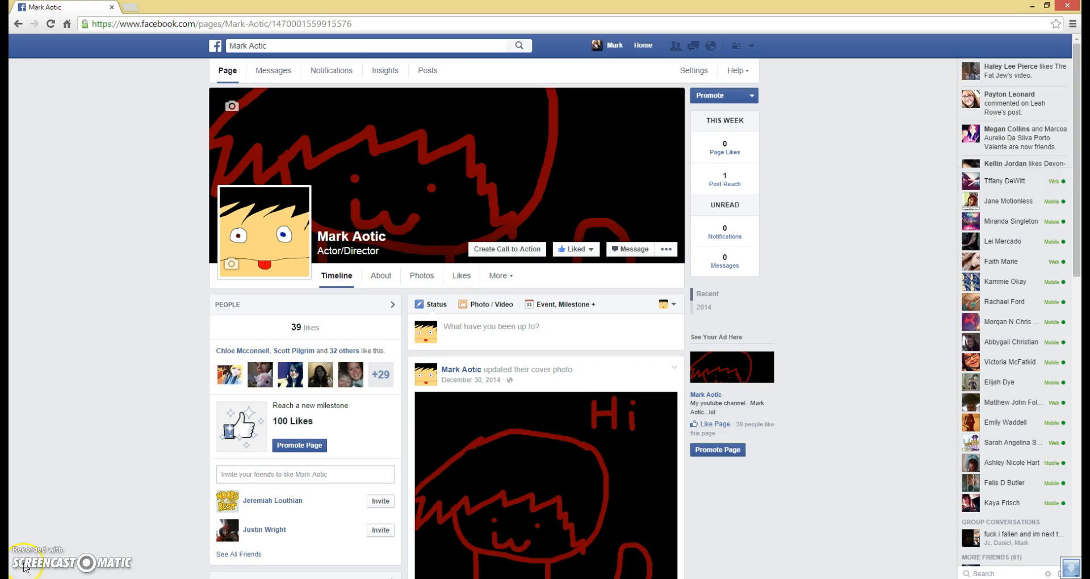